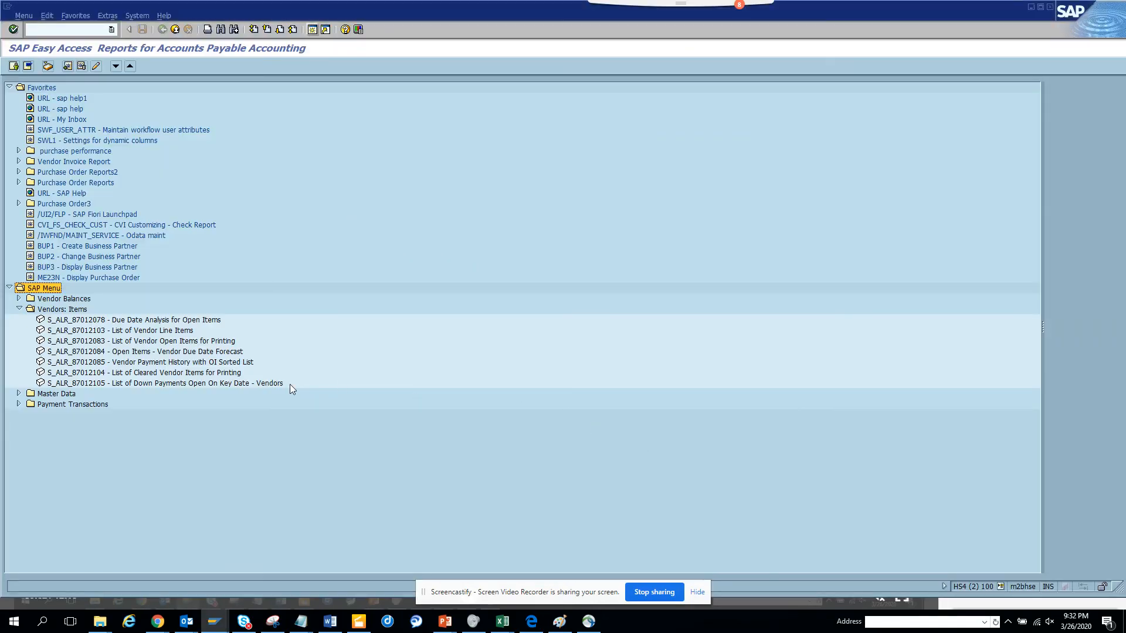
mouse_move(207, 353)
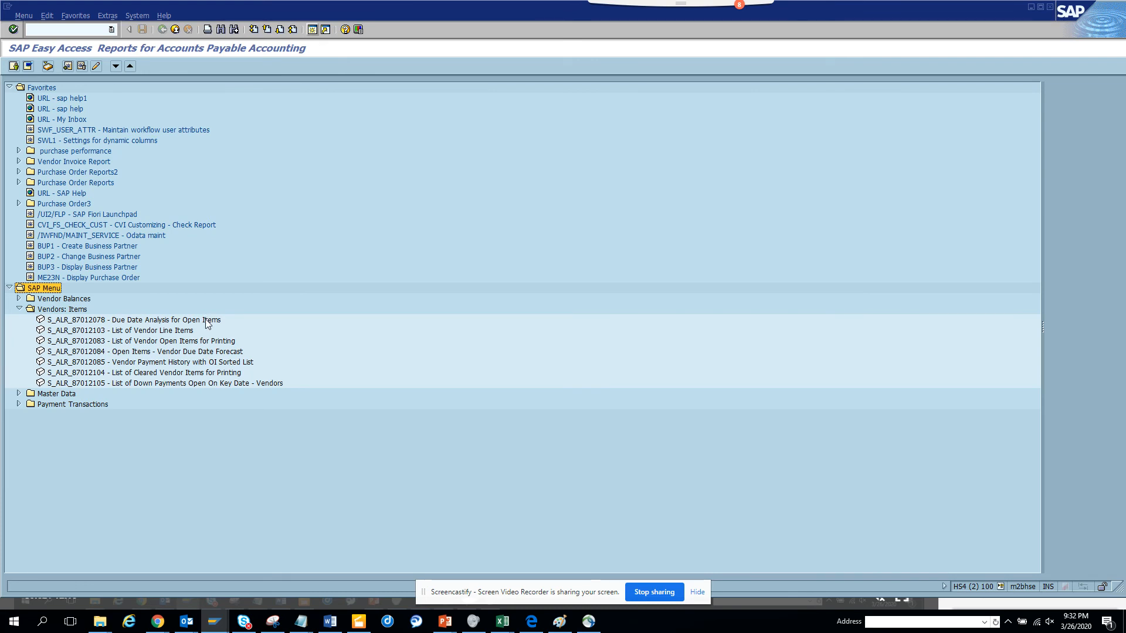
mouse_move(198, 328)
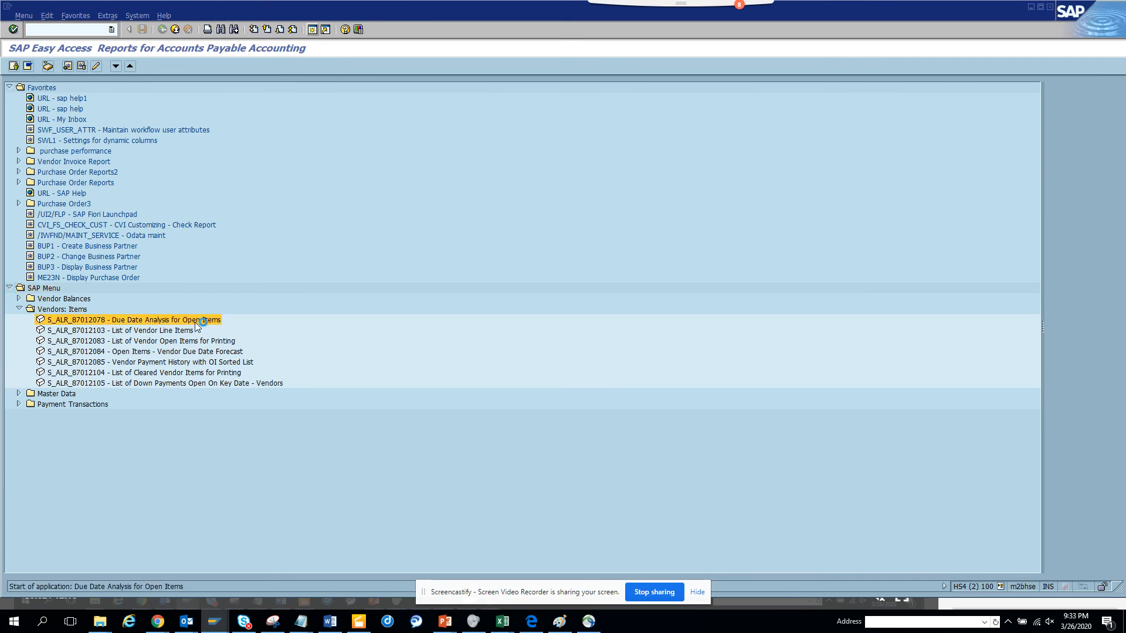
Step: Open S_ALR_87012078 and run it for company code 1010 with graphical output
double_click(134, 319)
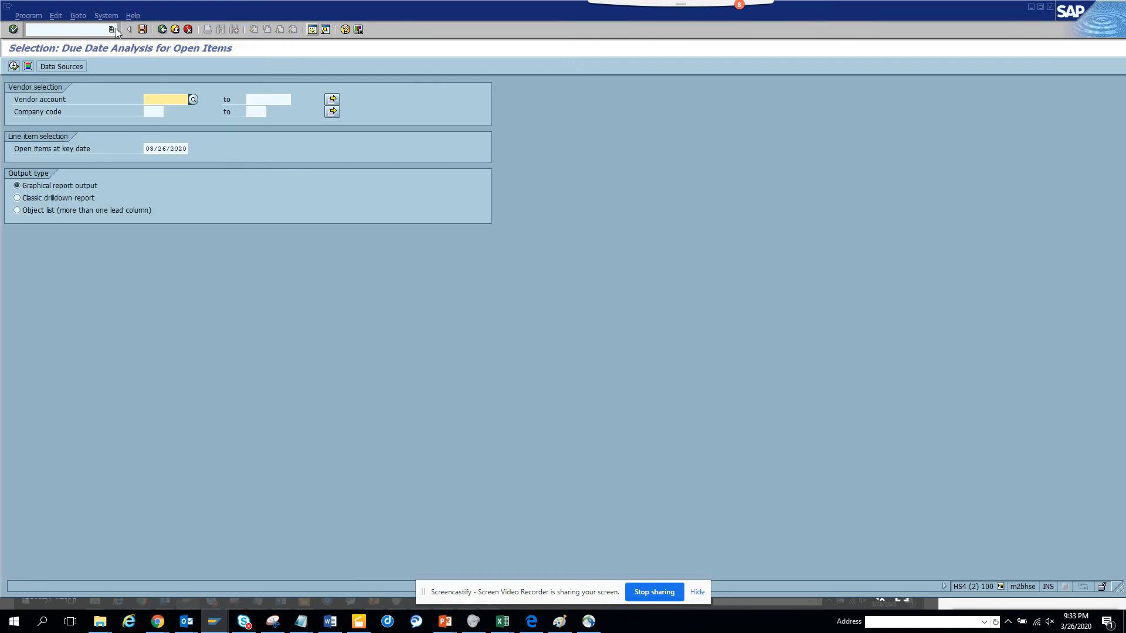
left_click(105, 15)
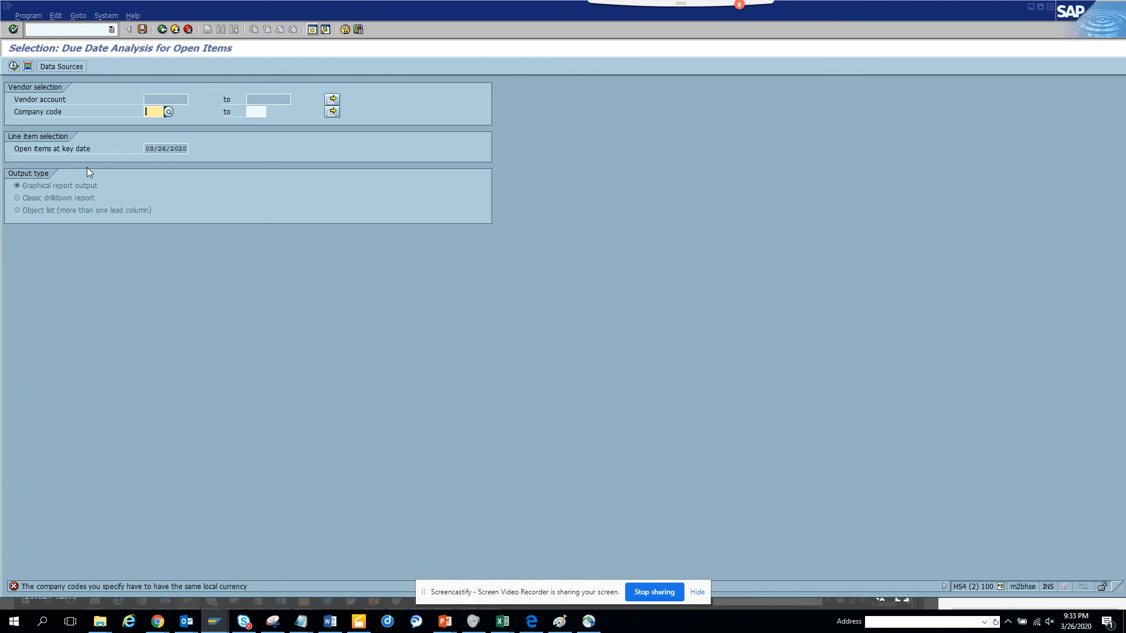
mouse_move(148, 137)
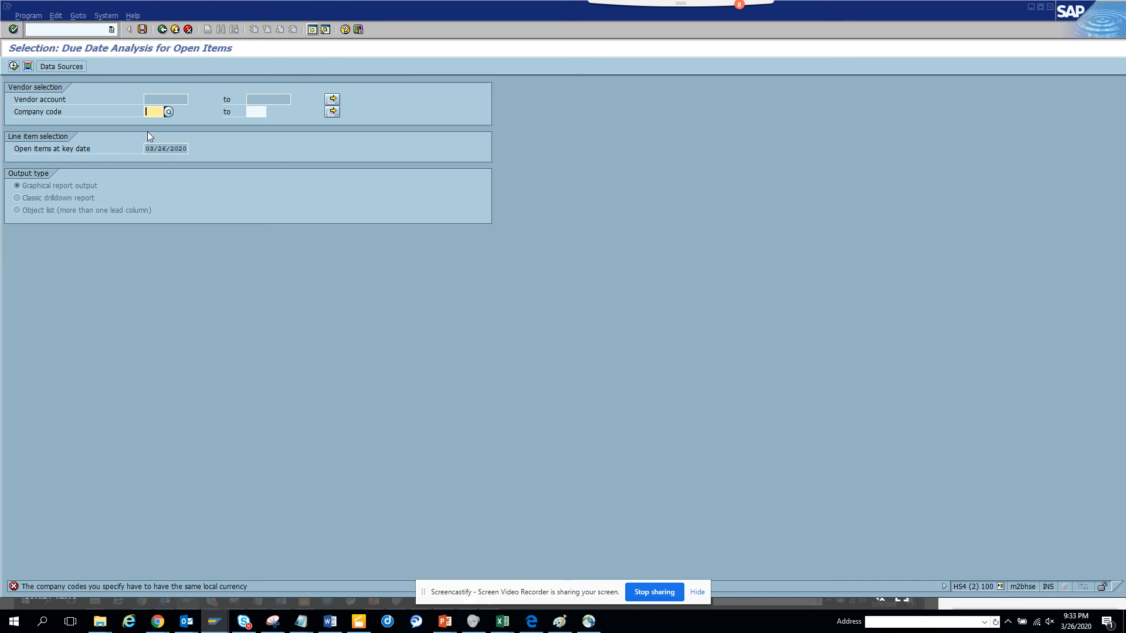
type("1010")
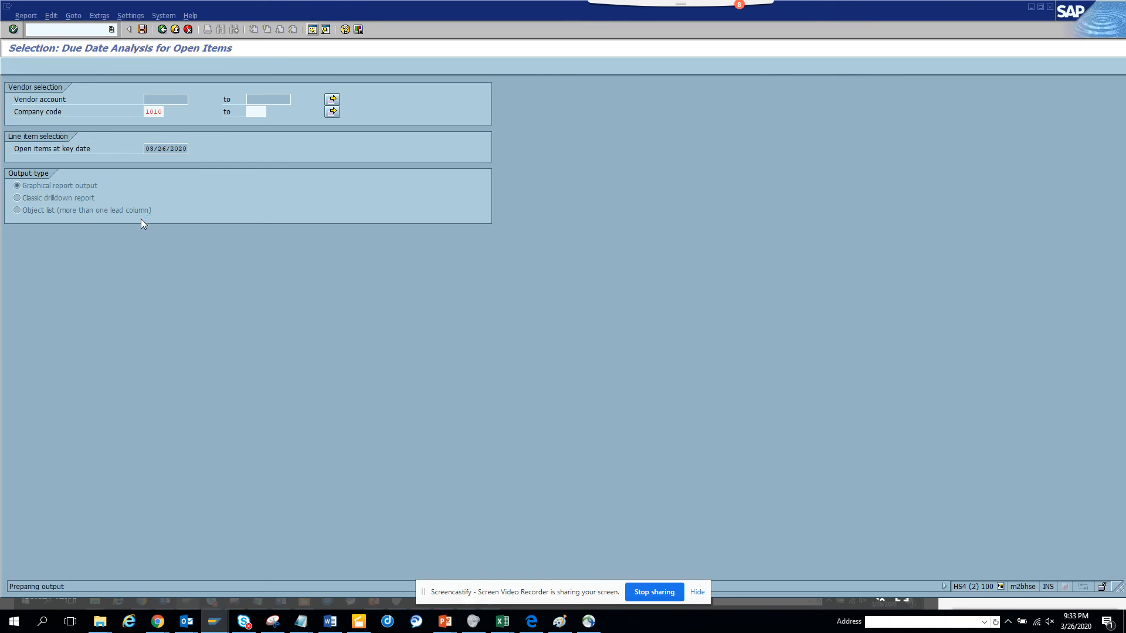
Step: Break down the 838,090.78- due amounts by vendor and scroll the vendor list
left_click(13, 29)
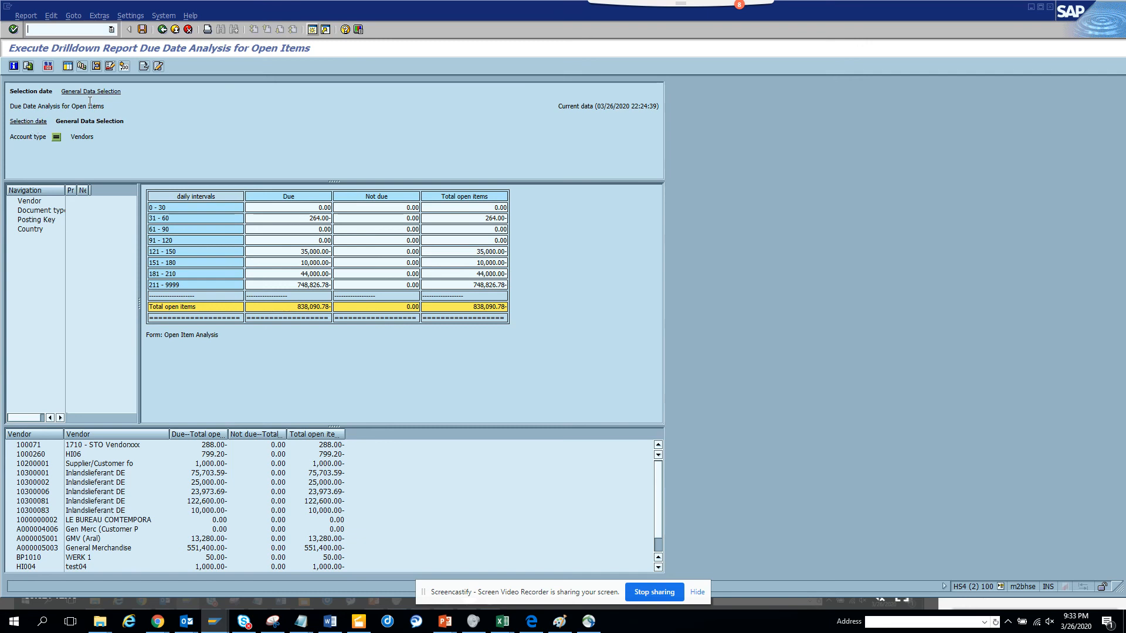
mouse_move(66, 65)
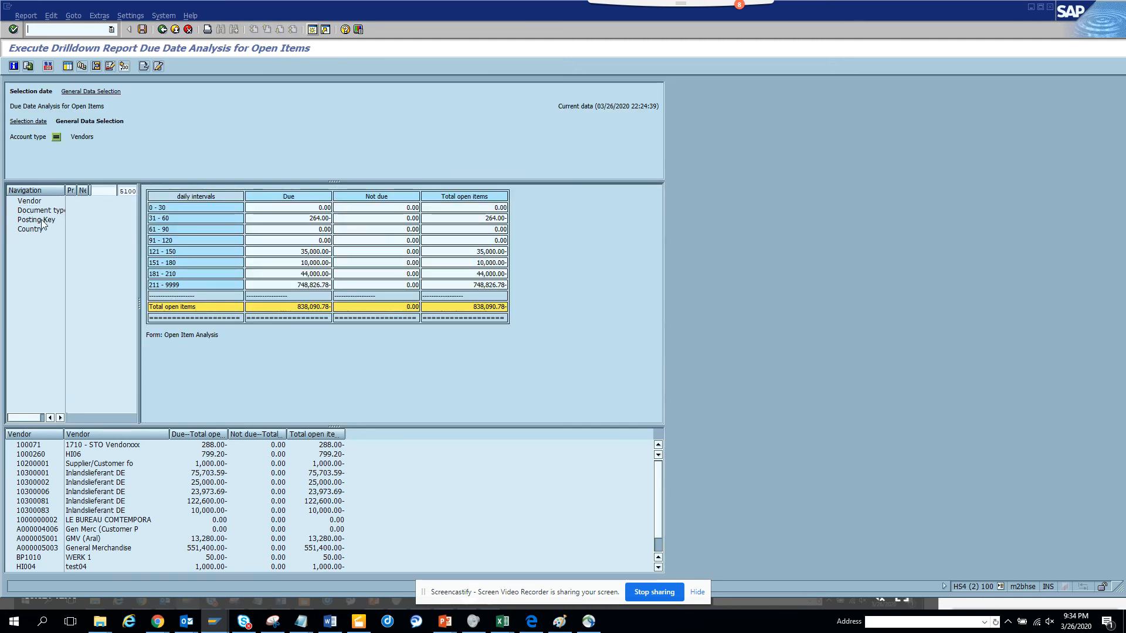
left_click(41, 210)
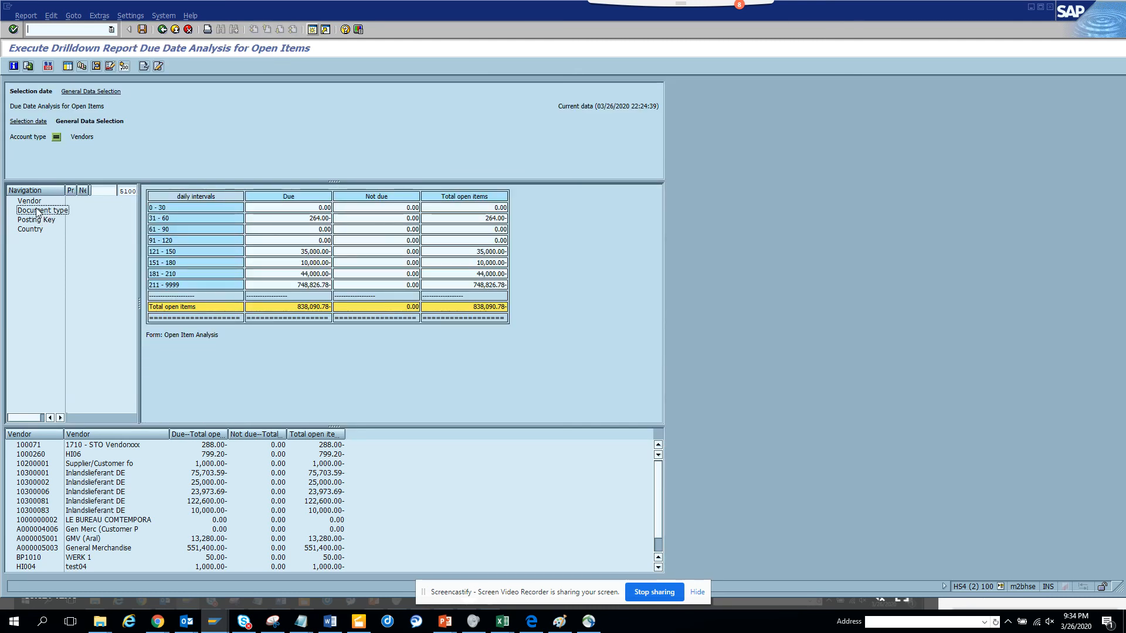
left_click(30, 201)
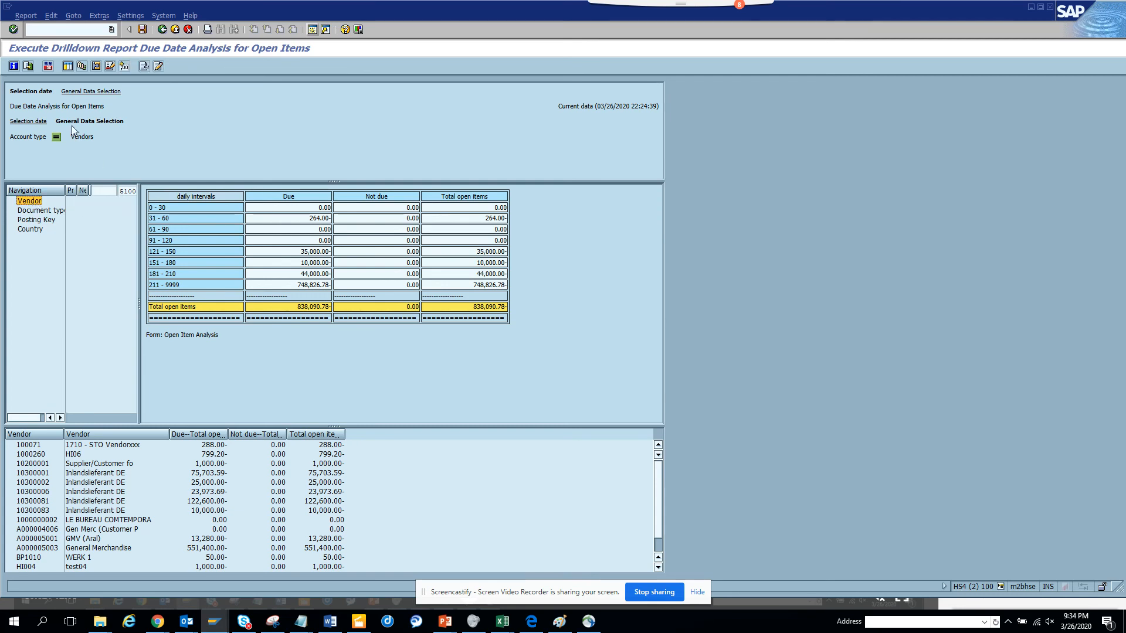
mouse_move(28, 66)
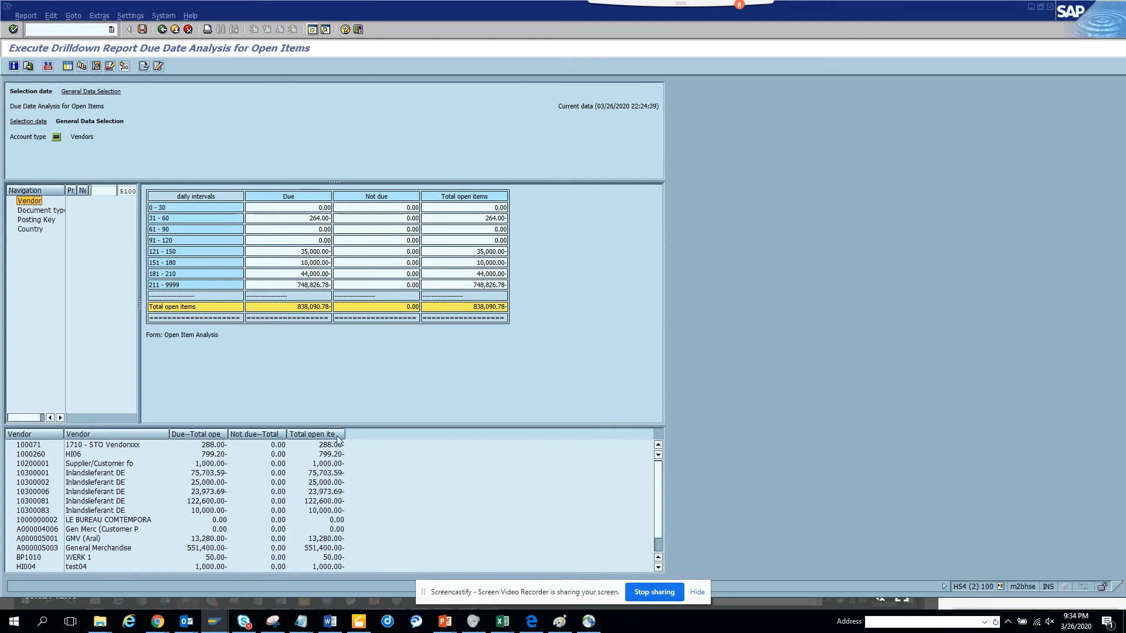
scroll("down", 3)
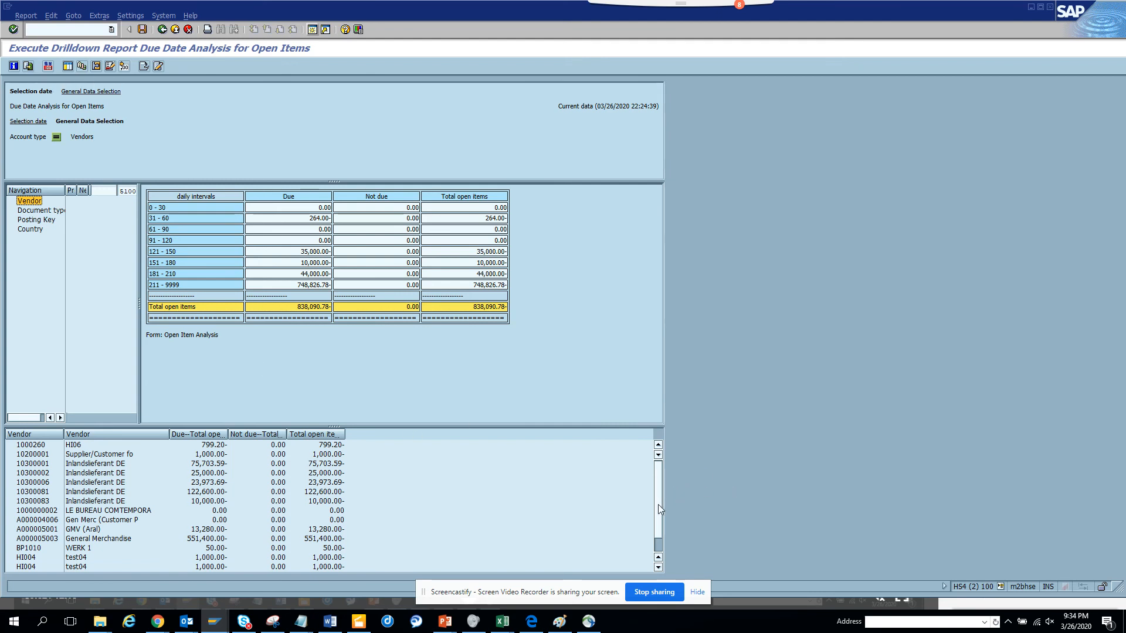
scroll("down", 3)
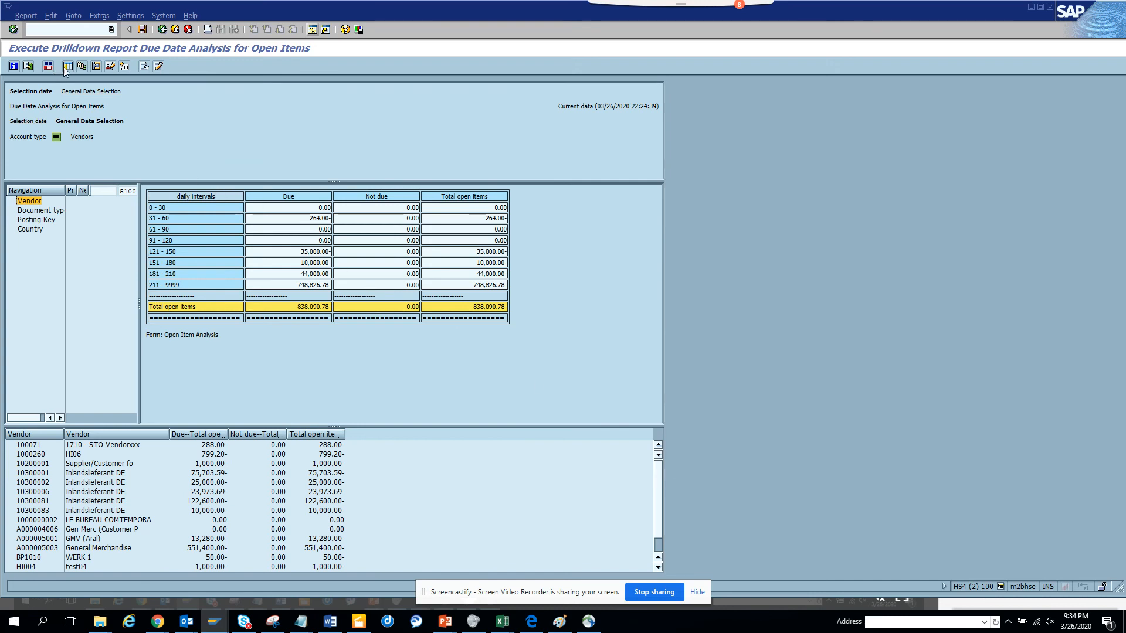
mouse_move(82, 65)
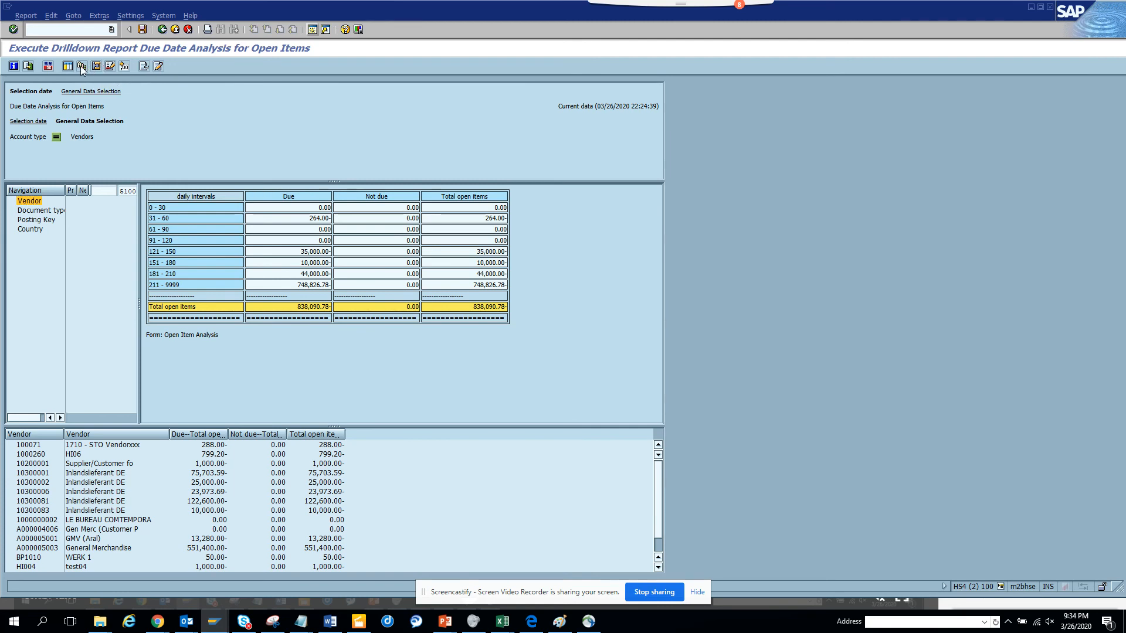
Step: Start an ABC analysis on the vendor due amounts column and view due date attributes
left_click(81, 67)
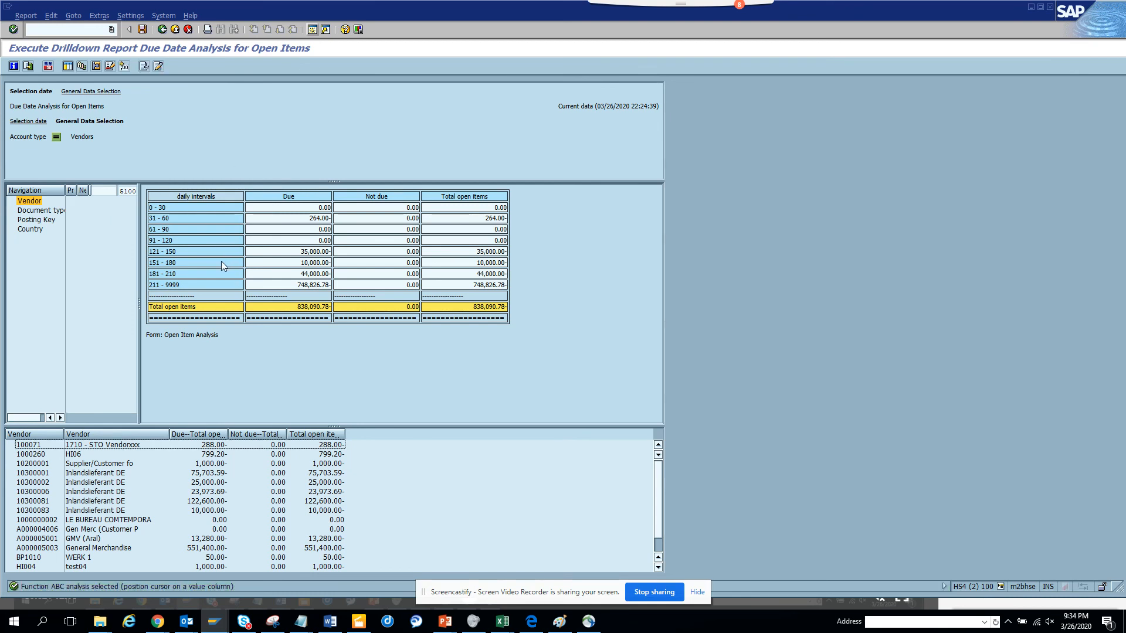
left_click(78, 434)
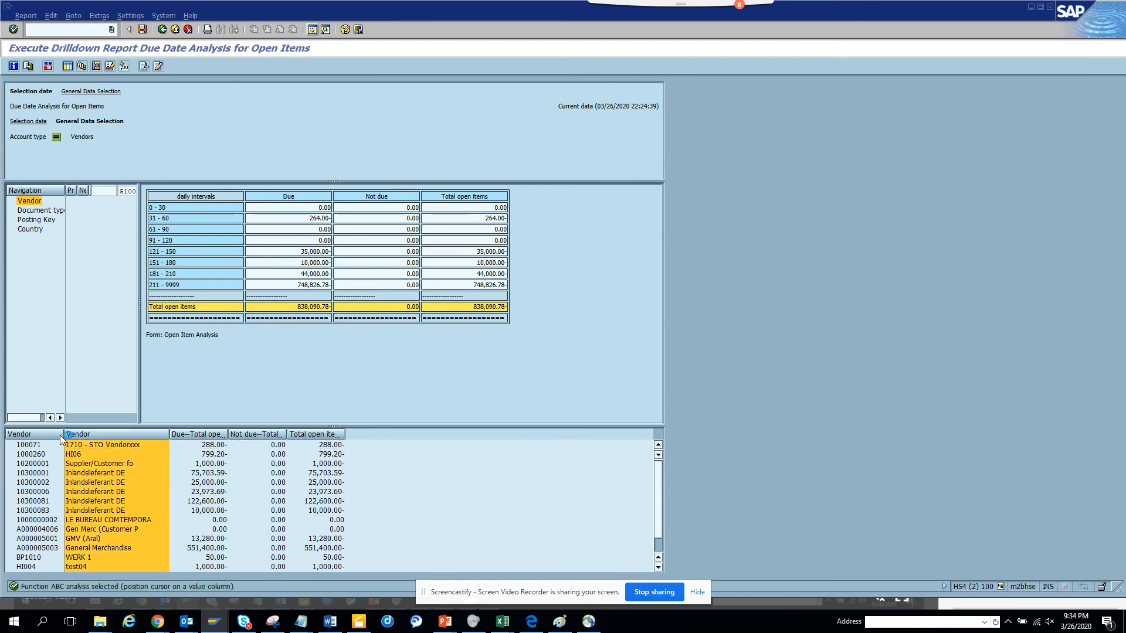
left_click(100, 445)
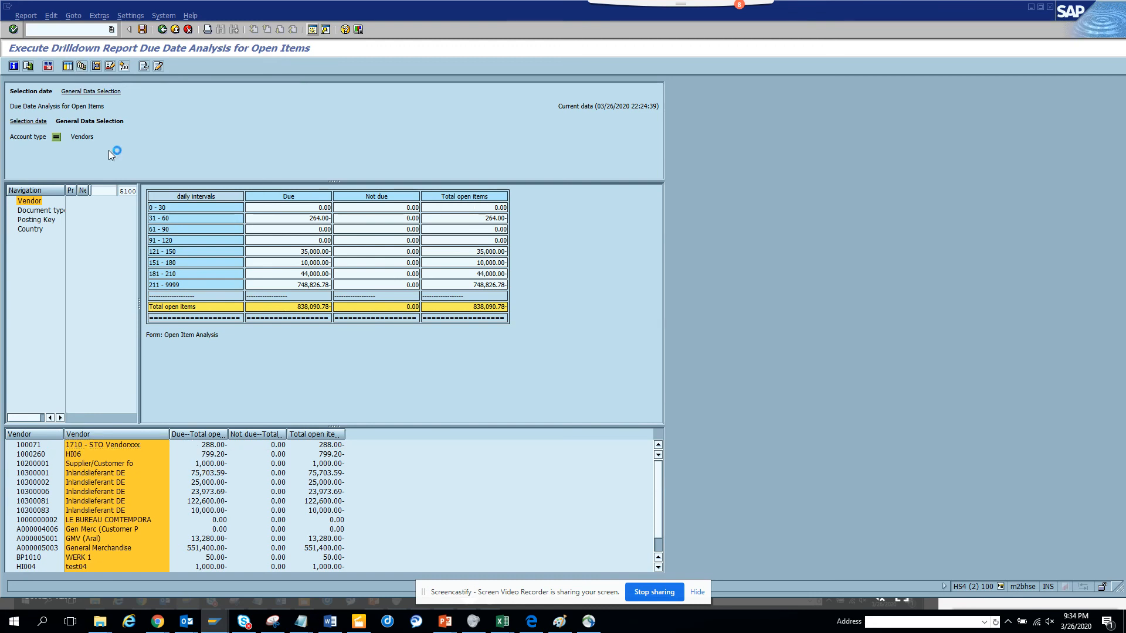
mouse_move(141, 273)
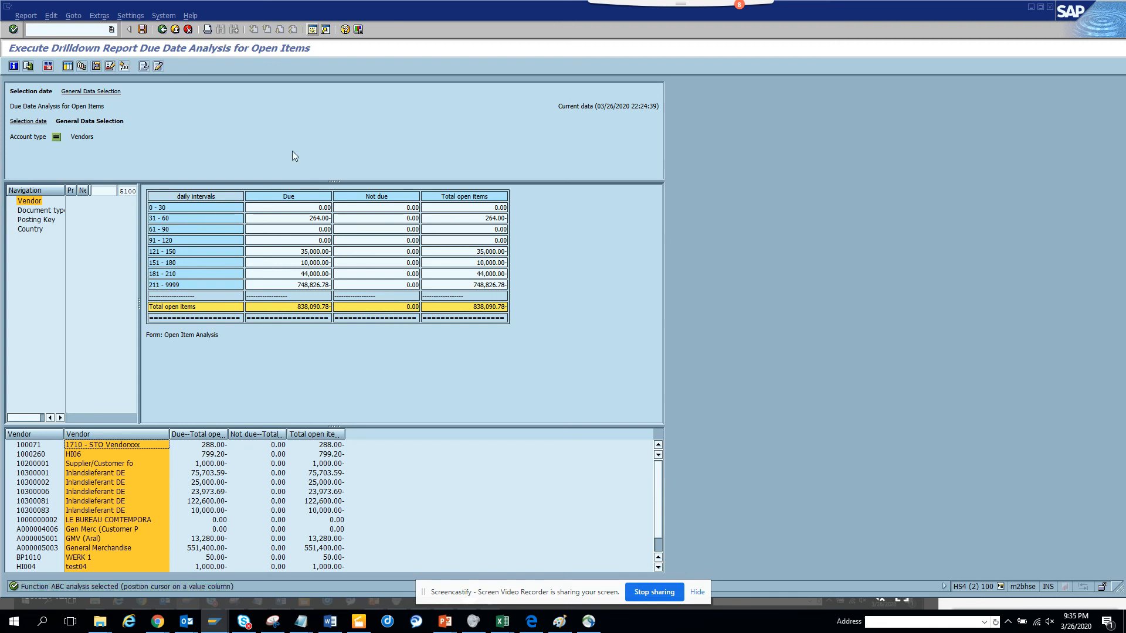
mouse_move(209, 438)
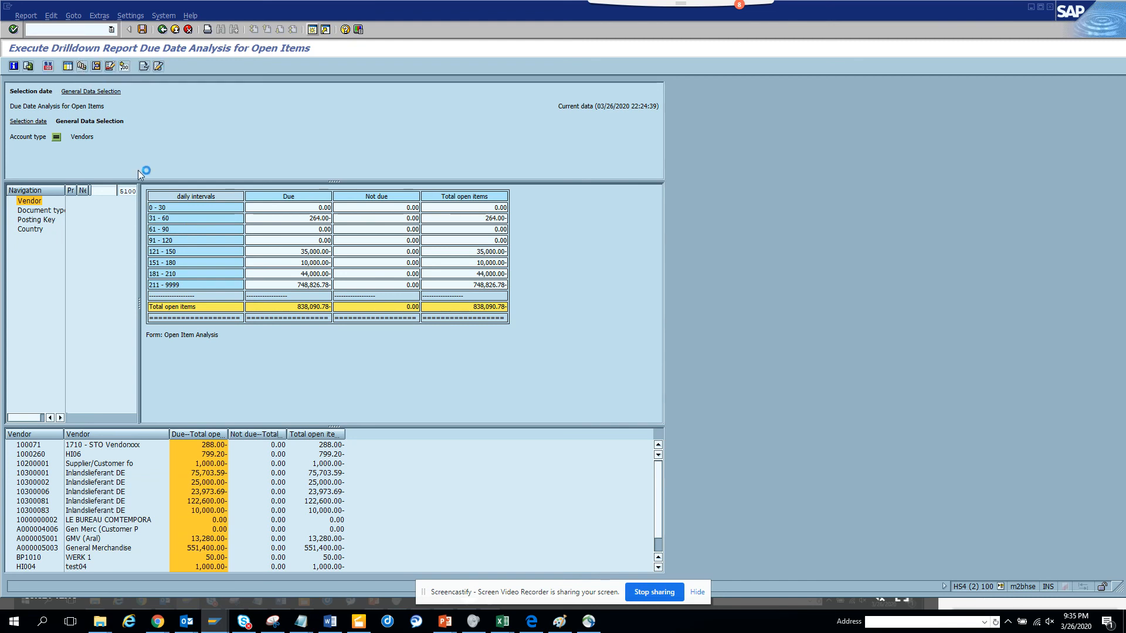
left_click(200, 444)
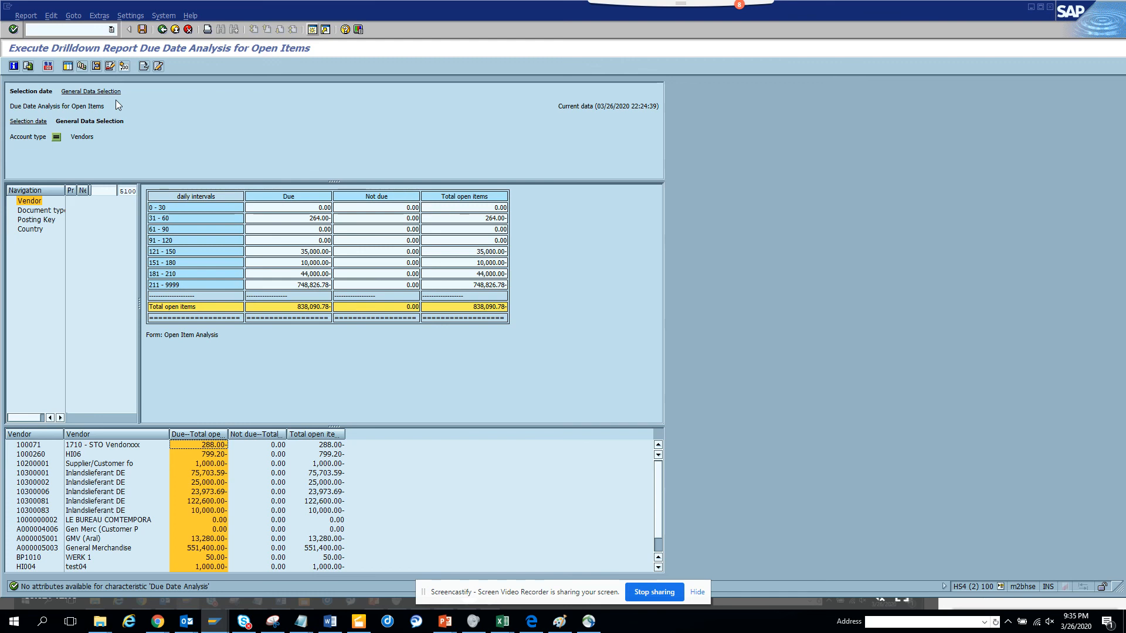
mouse_move(124, 65)
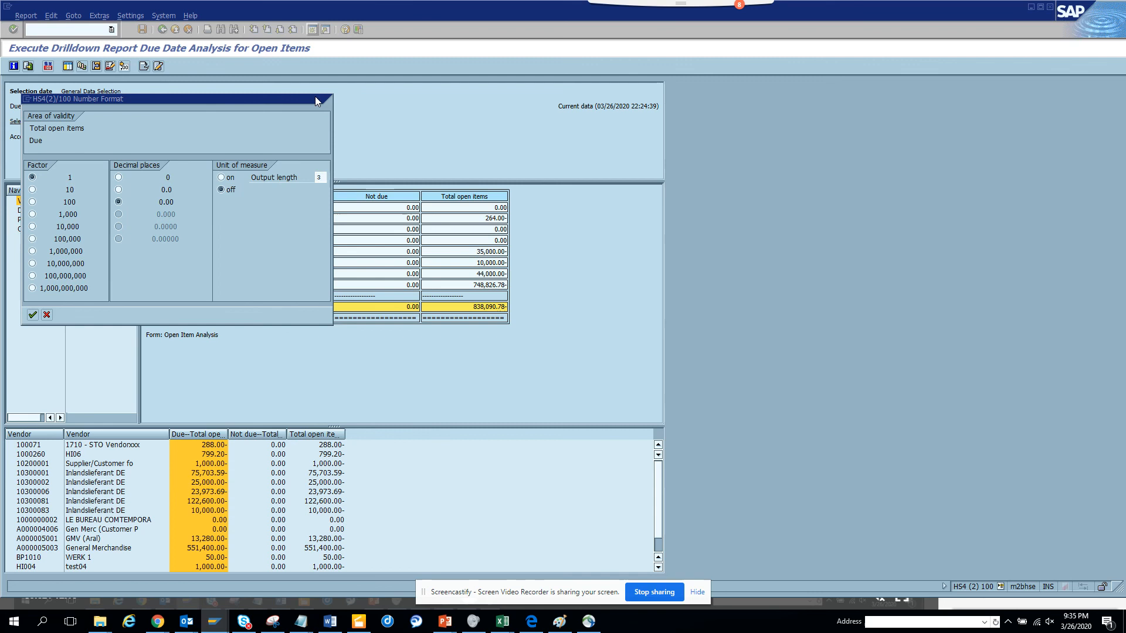
Step: Close number format settings and leave the report via the save prompt
left_click(32, 314)
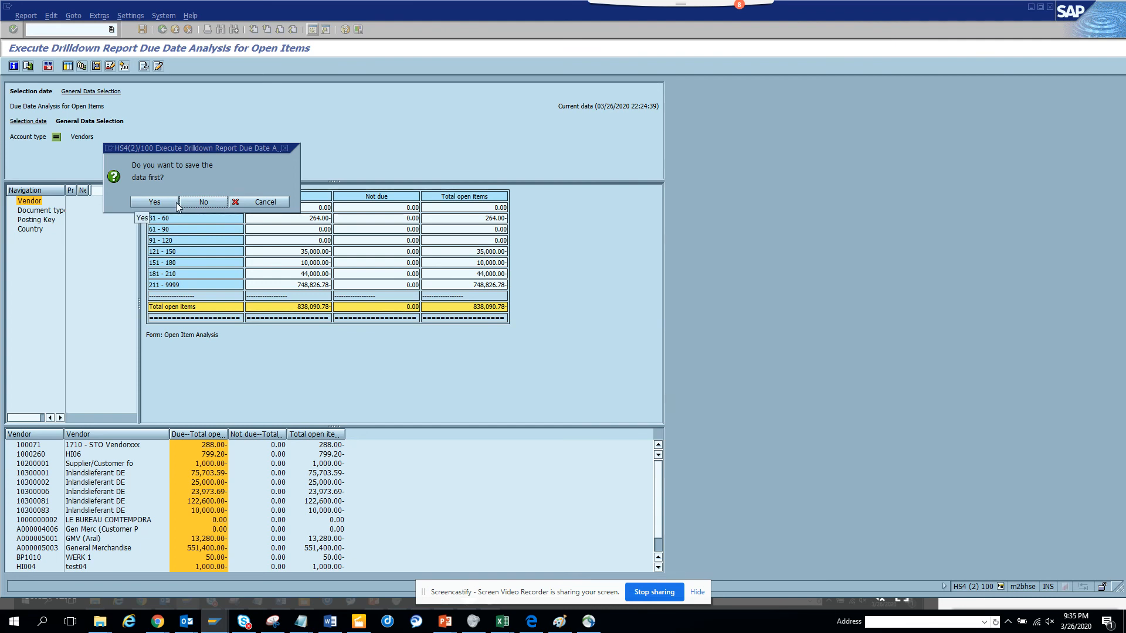
left_click(203, 201)
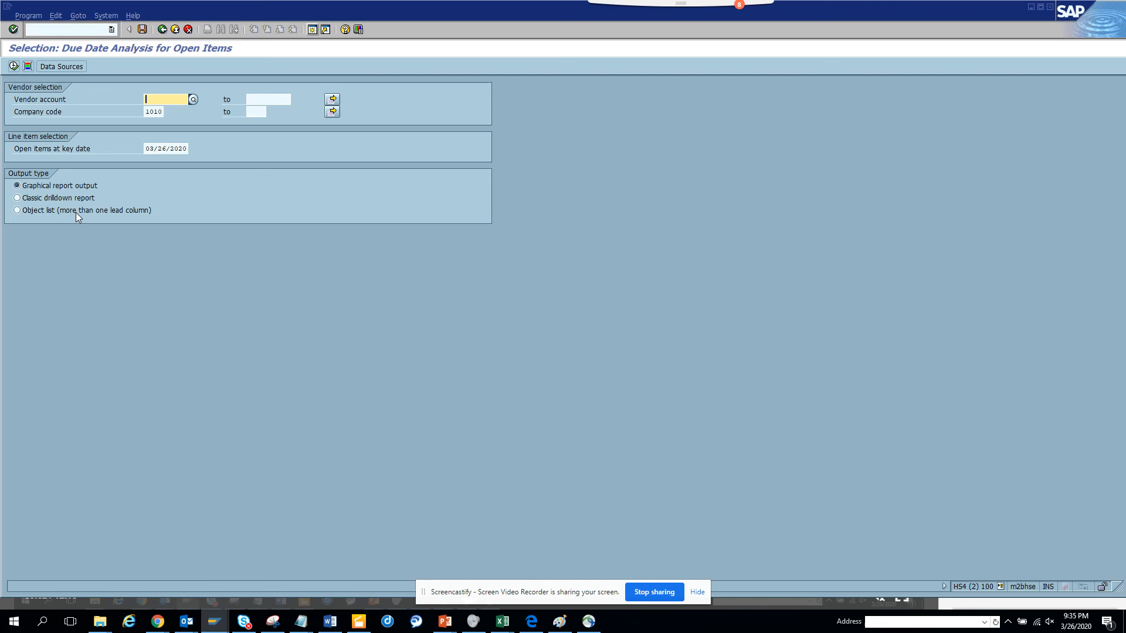
Step: Run the due date analysis as an object list and open its drilldown detail
left_click(17, 210)
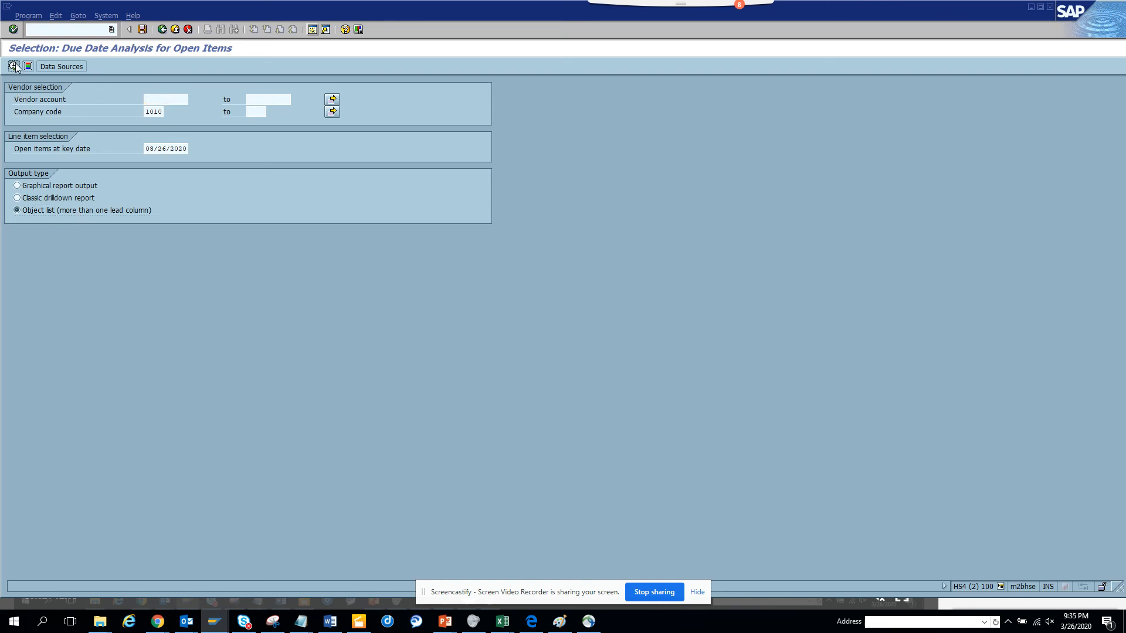
left_click(13, 66)
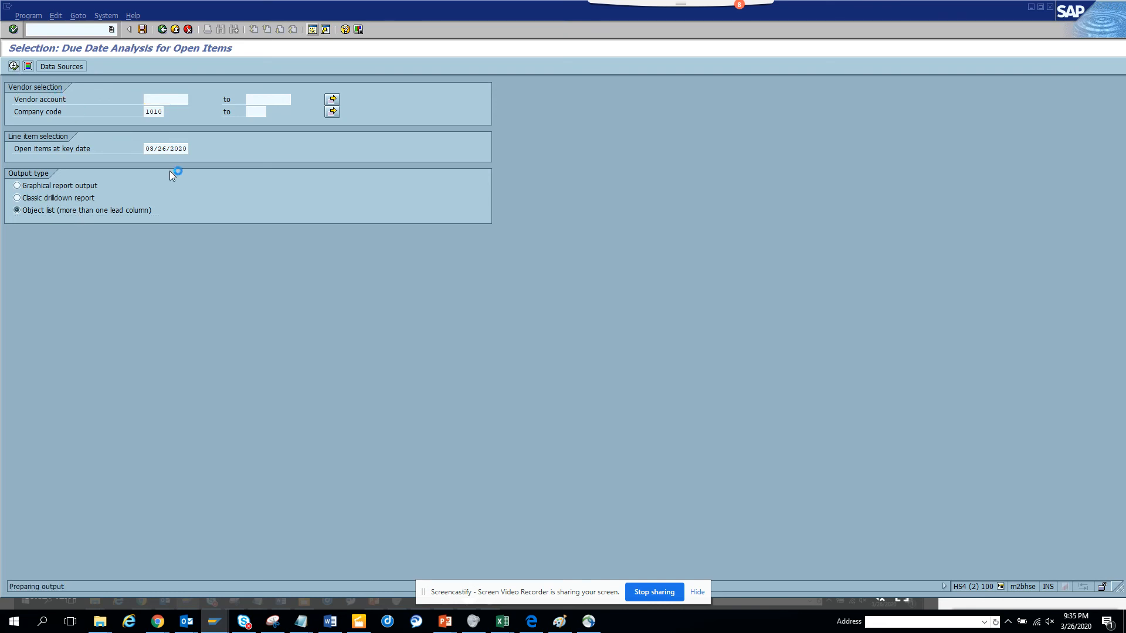
left_click(13, 65)
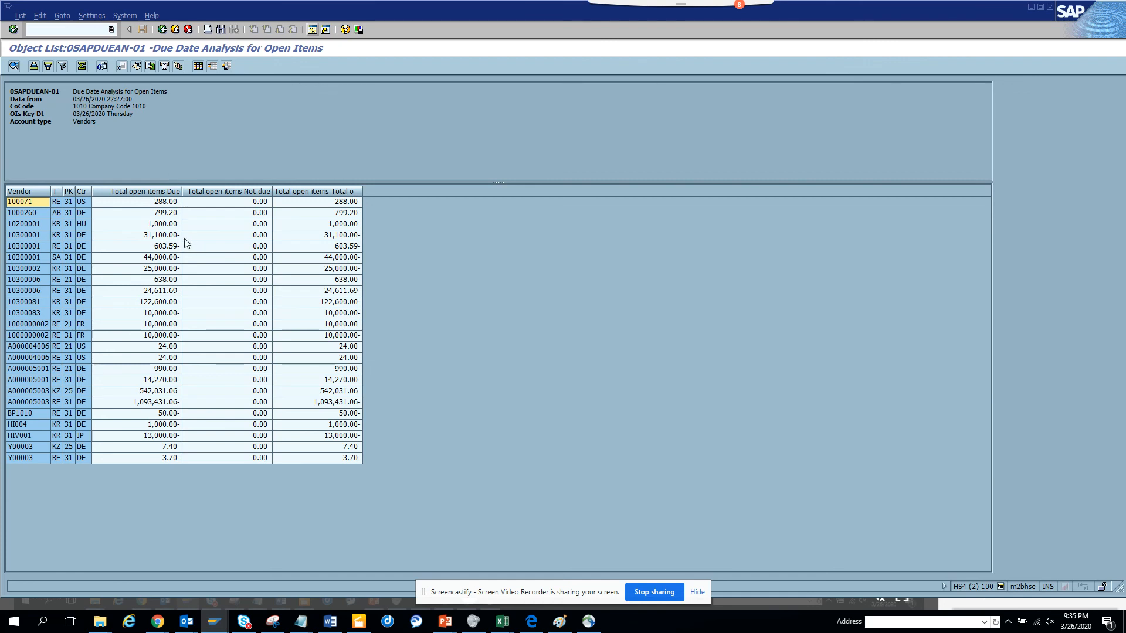
mouse_move(246, 221)
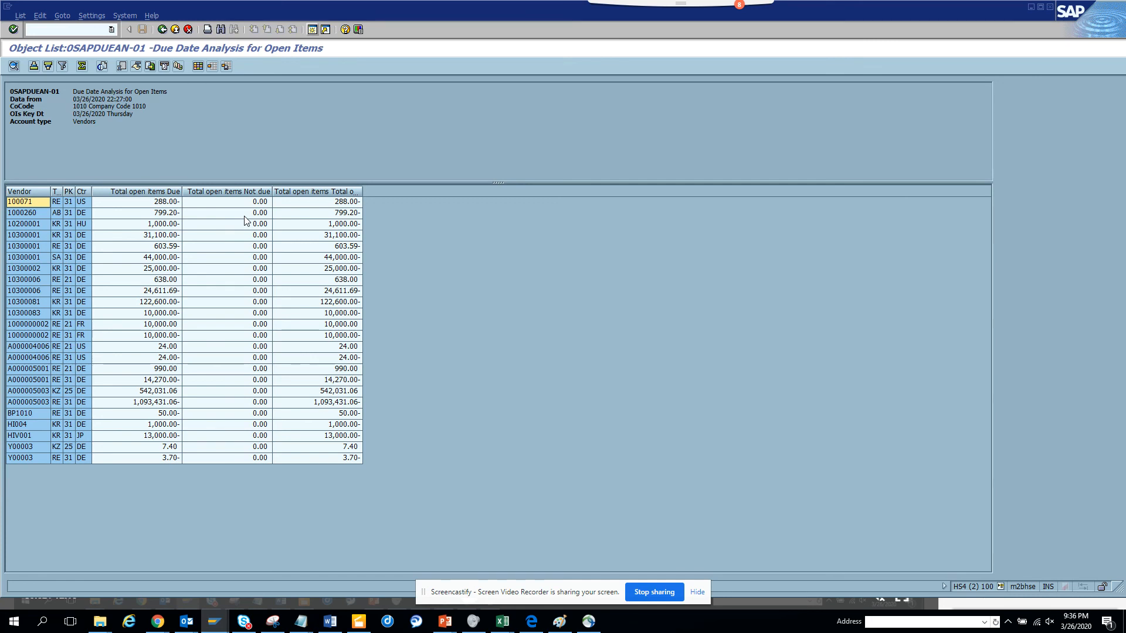
mouse_move(199, 71)
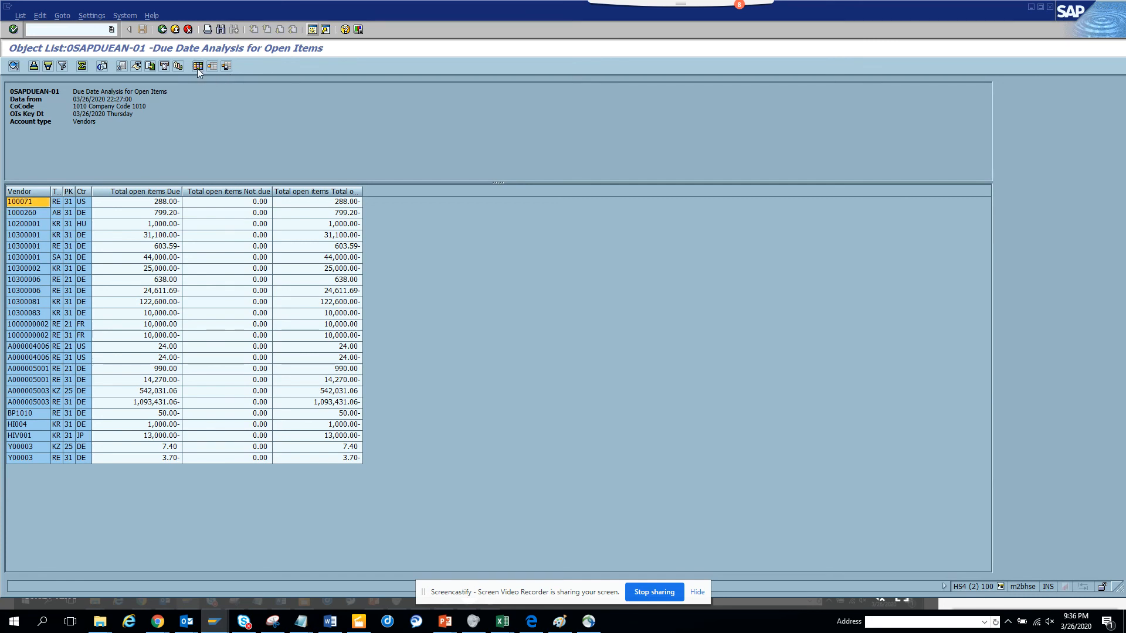
left_click(198, 65)
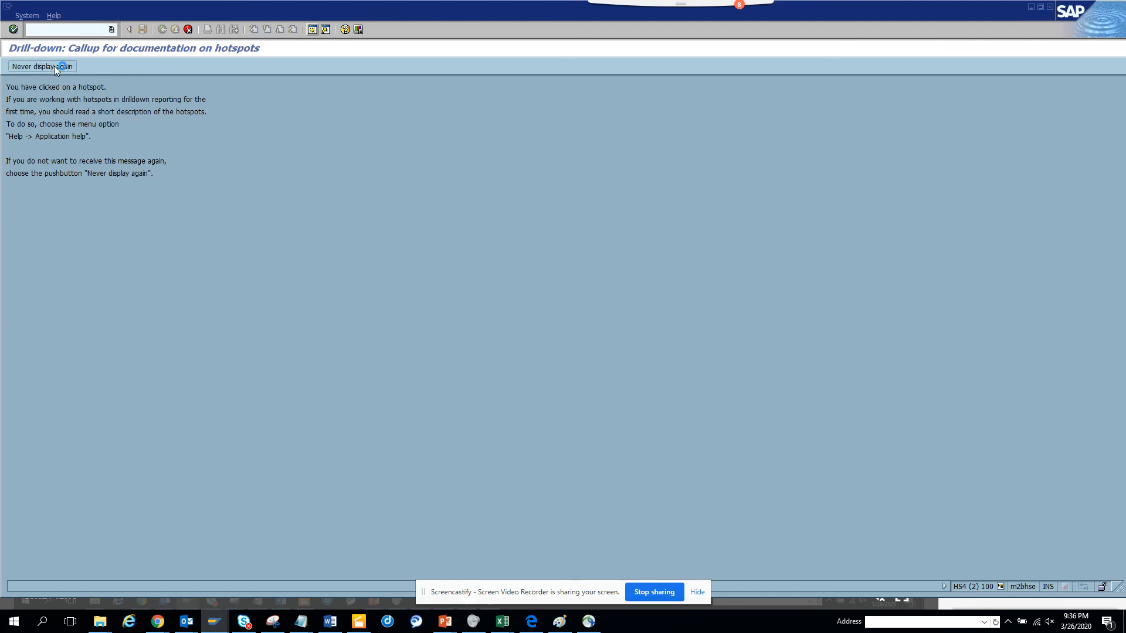
Step: Suppress the hotspot notice, drill into the totals' line items, and view the chart
left_click(39, 67)
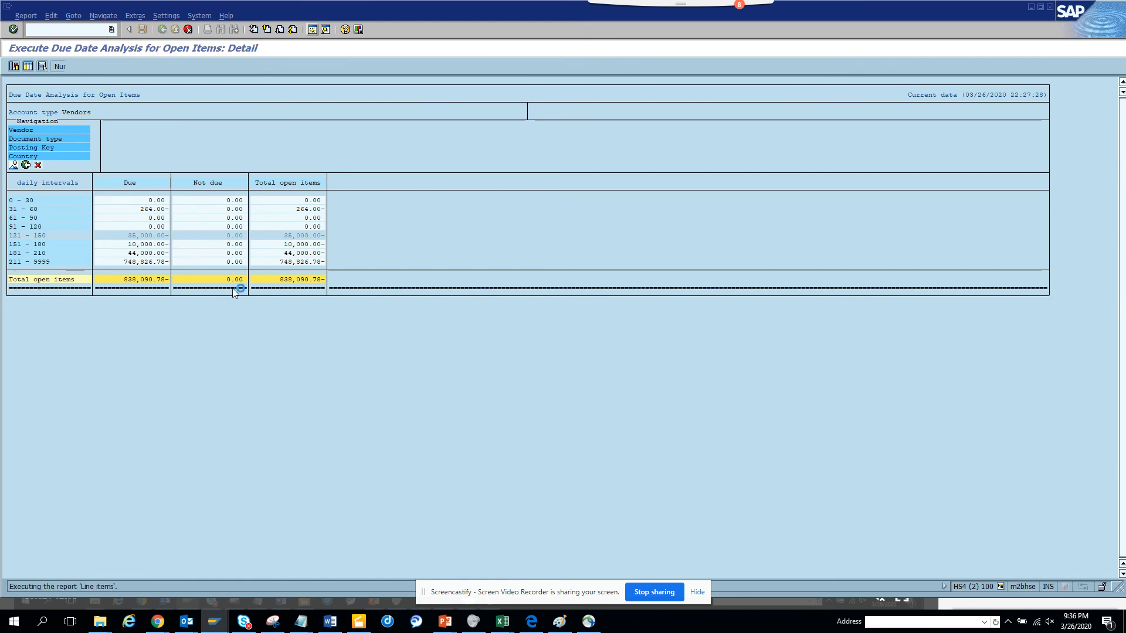
double_click(234, 279)
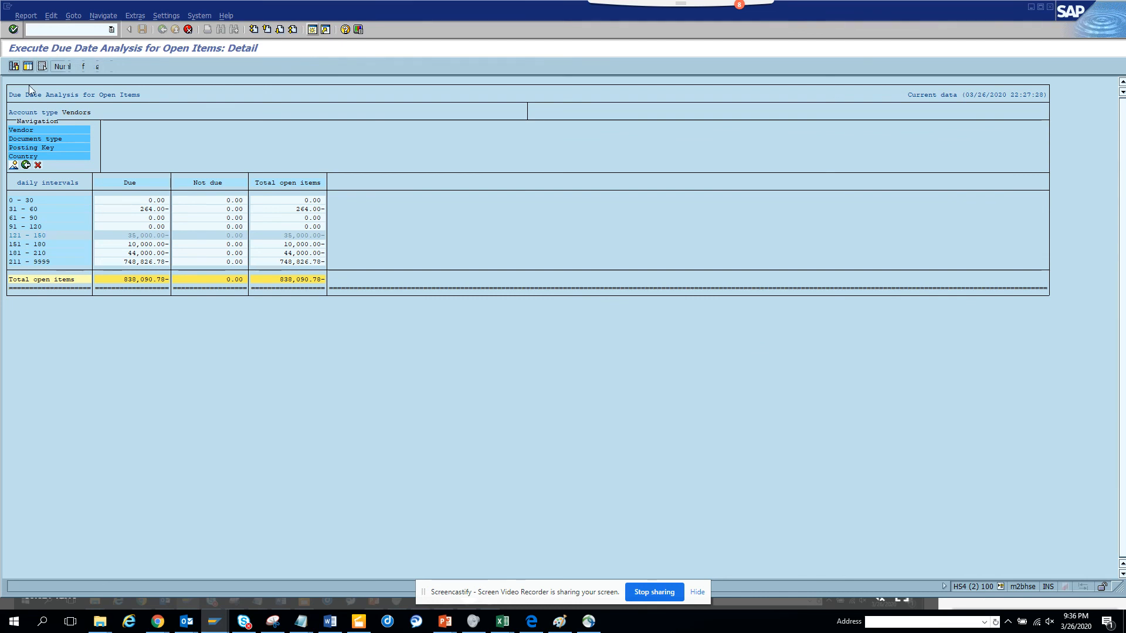
left_click(28, 66)
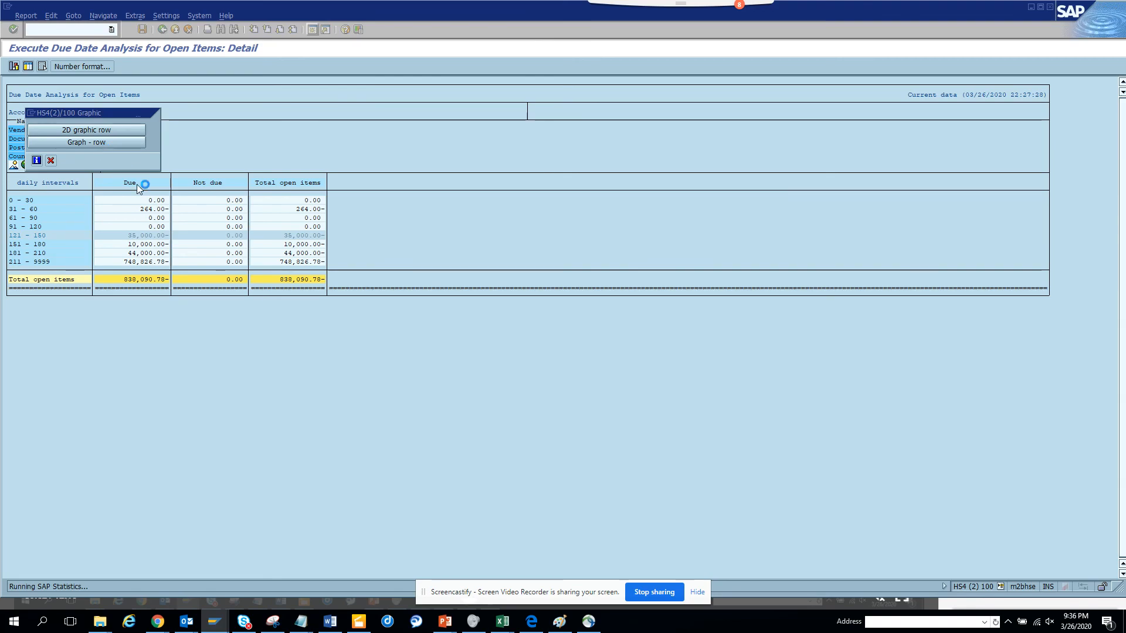
left_click(87, 130)
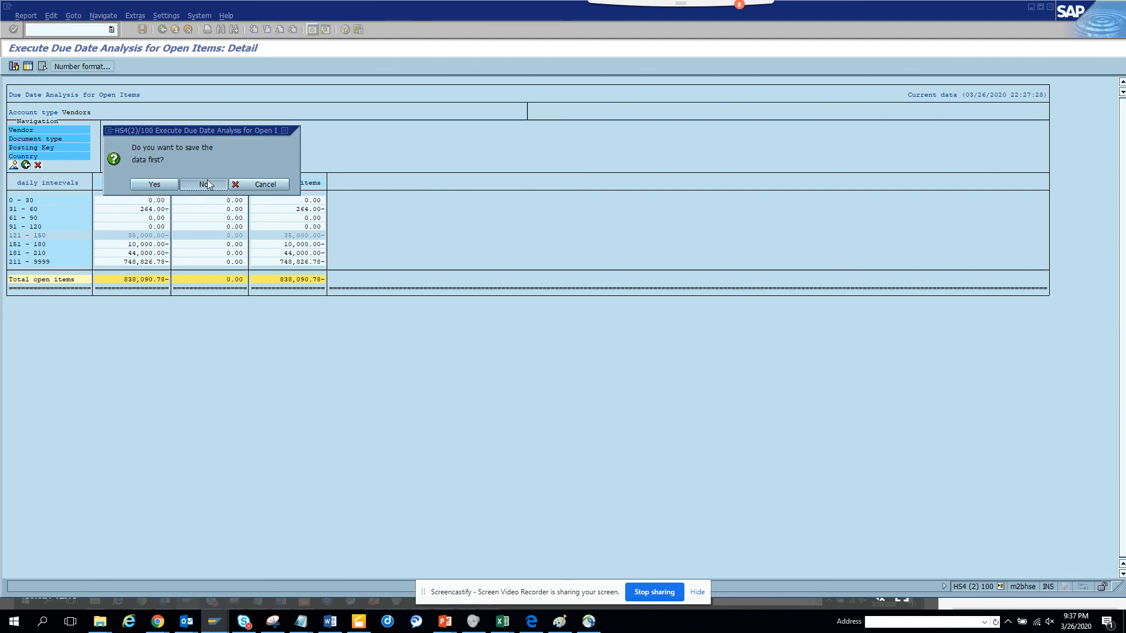
Step: Leave without saving and show vendor master dynamic selections like Industry, City, Country
left_click(204, 183)
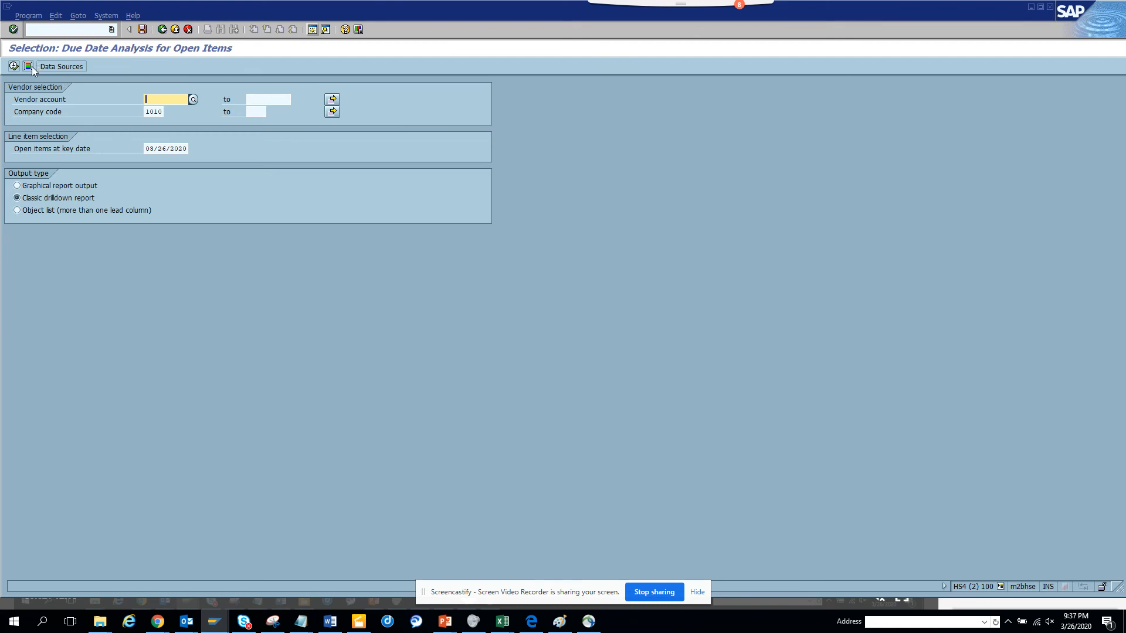
mouse_move(29, 66)
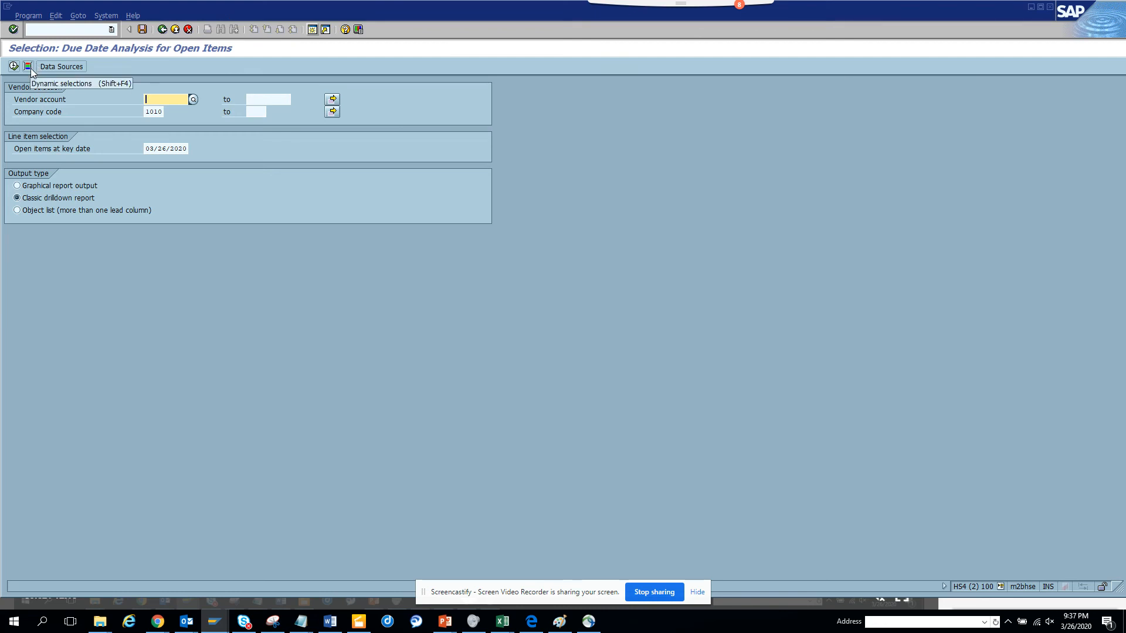
left_click(27, 66)
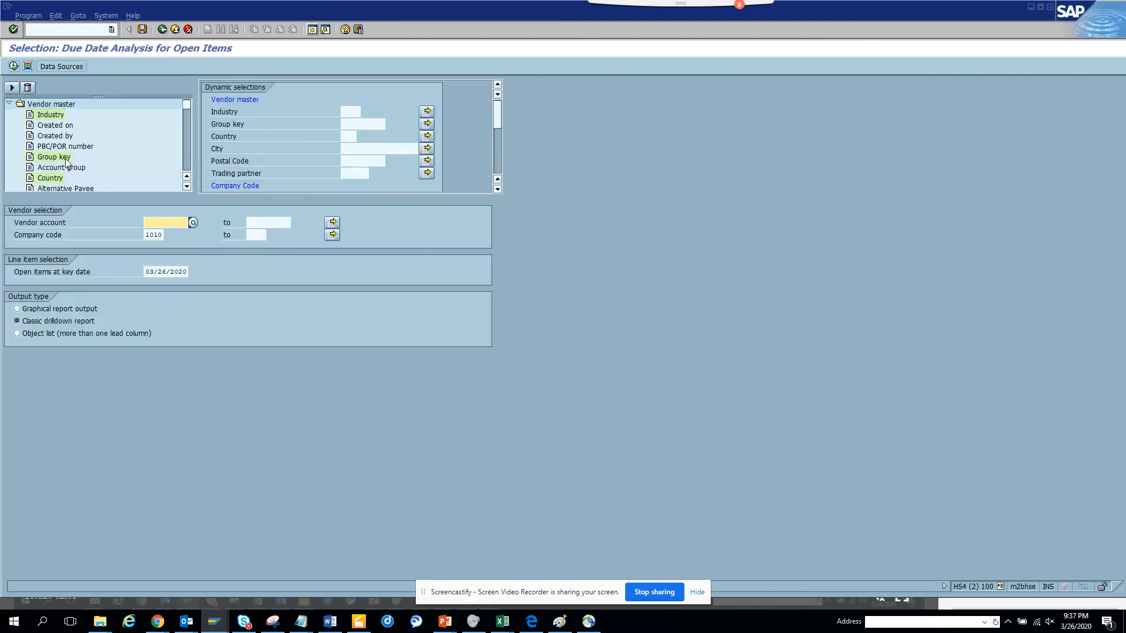
mouse_move(163, 30)
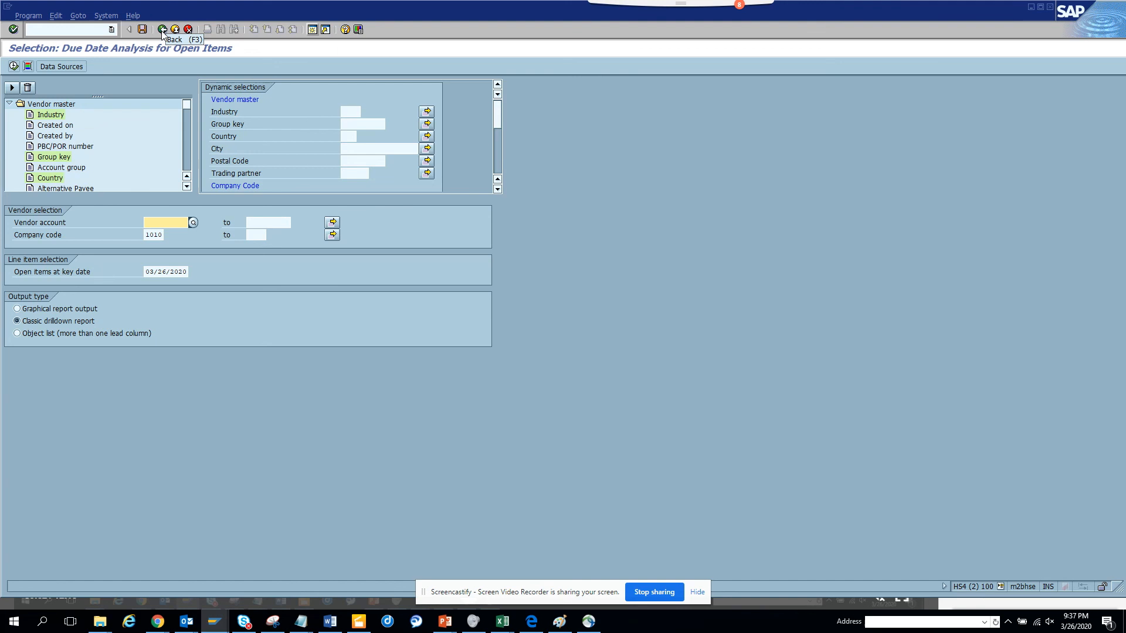